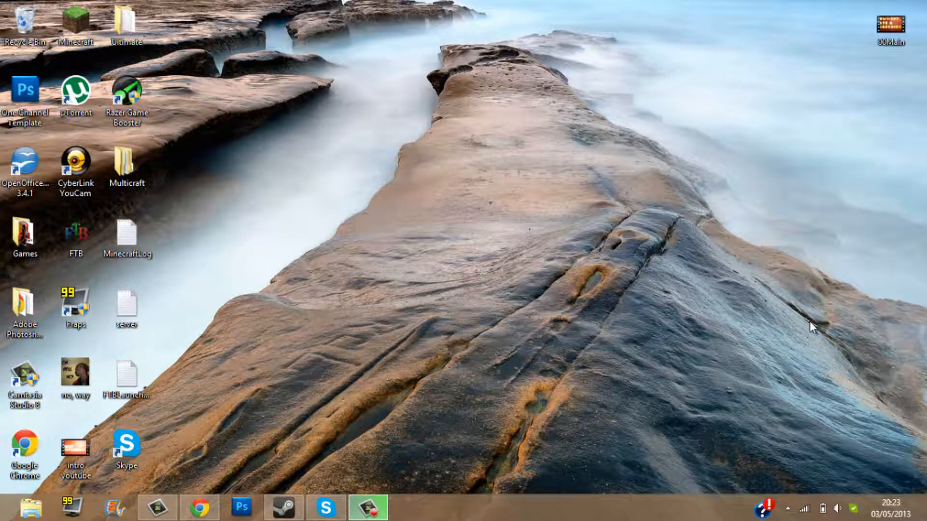
pyautogui.moveTo(808, 326)
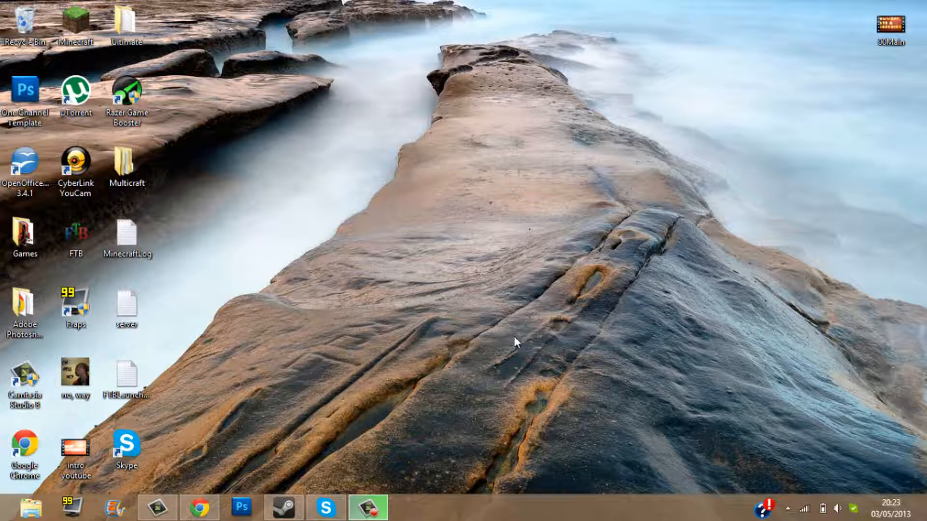
pyautogui.moveTo(311, 287)
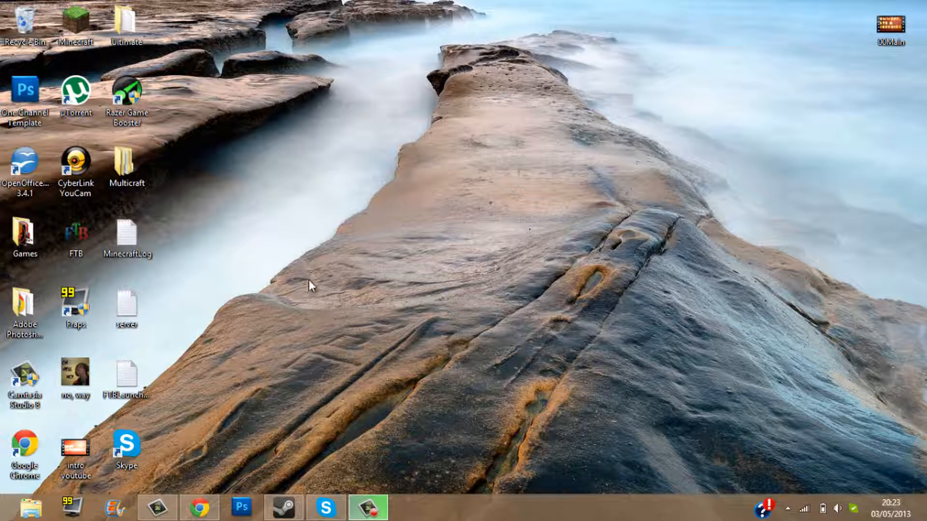
pyautogui.moveTo(230, 272)
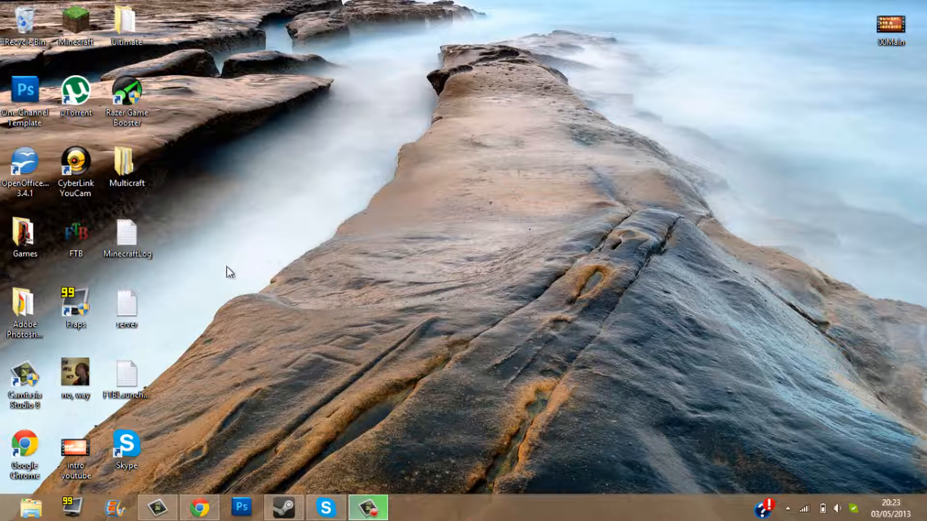
# Download X-Ray Mod 1.5.2 from the minecraftprojects.net mod page in Chrome.
pyautogui.click(199, 508)
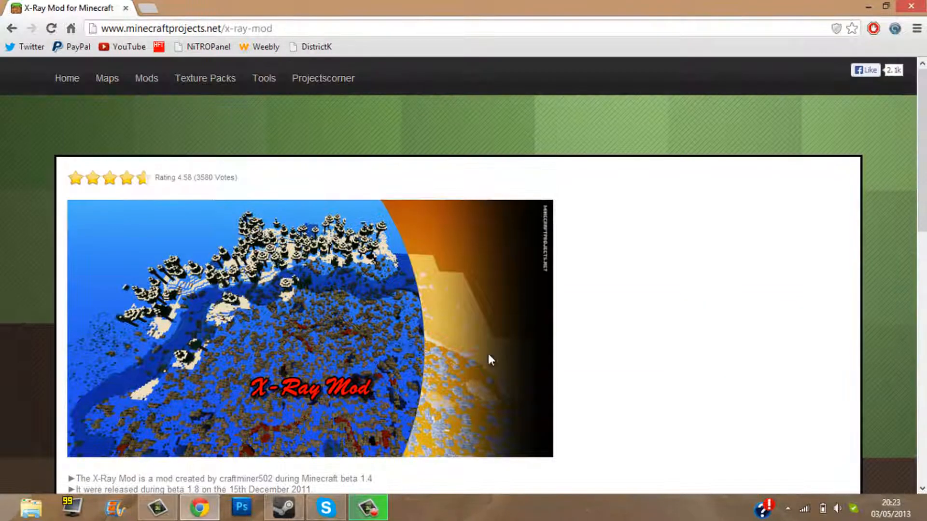
pyautogui.scroll(-3)
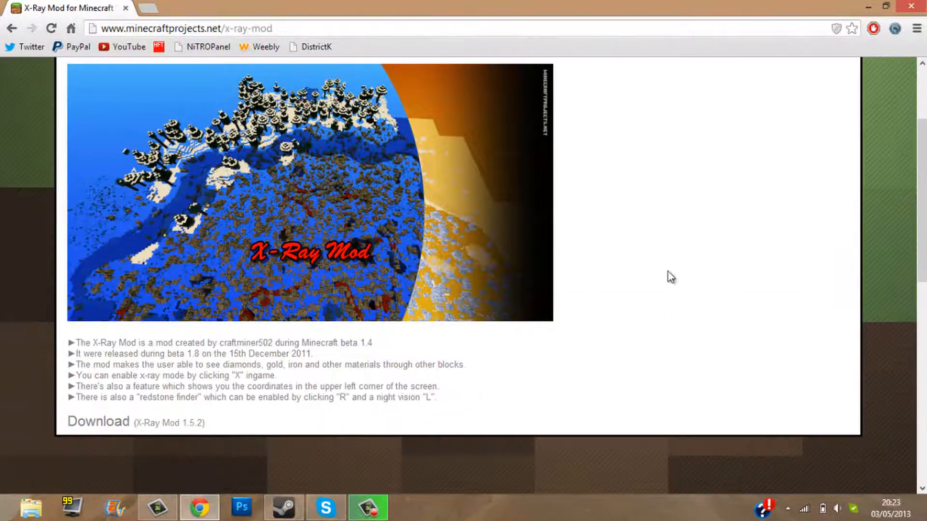
pyautogui.scroll(-3)
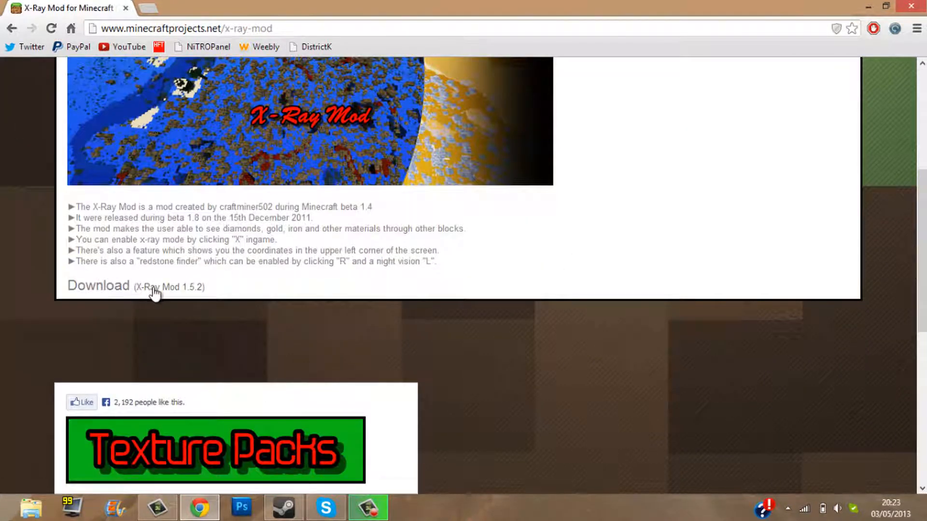
pyautogui.click(98, 285)
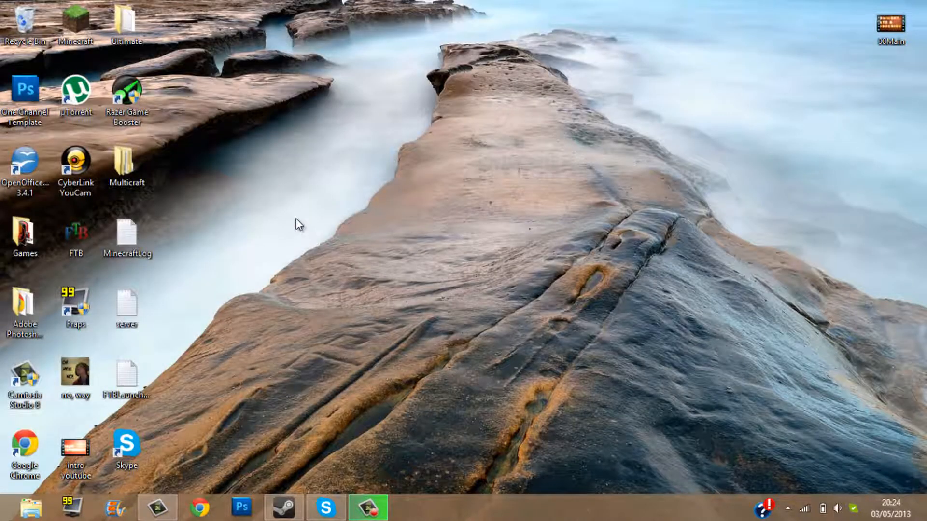
pyautogui.moveTo(413, 352)
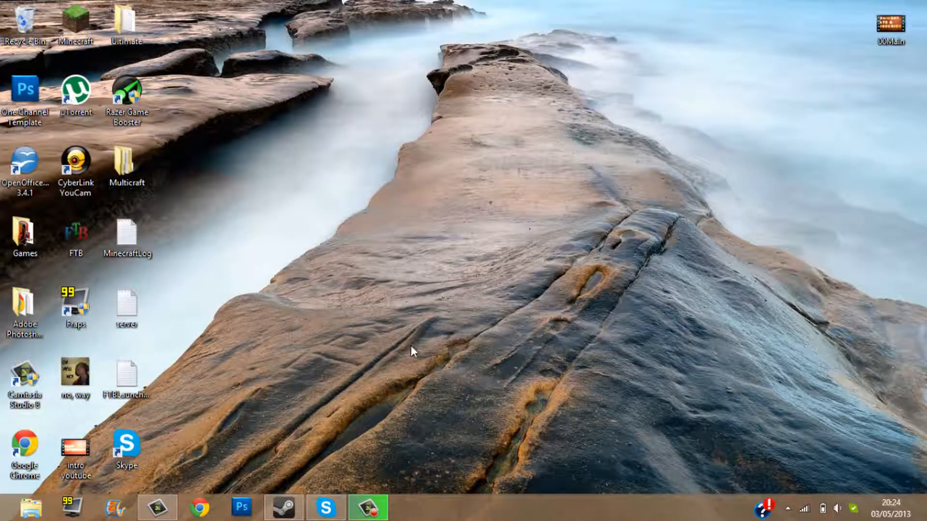
pyautogui.moveTo(180, 421)
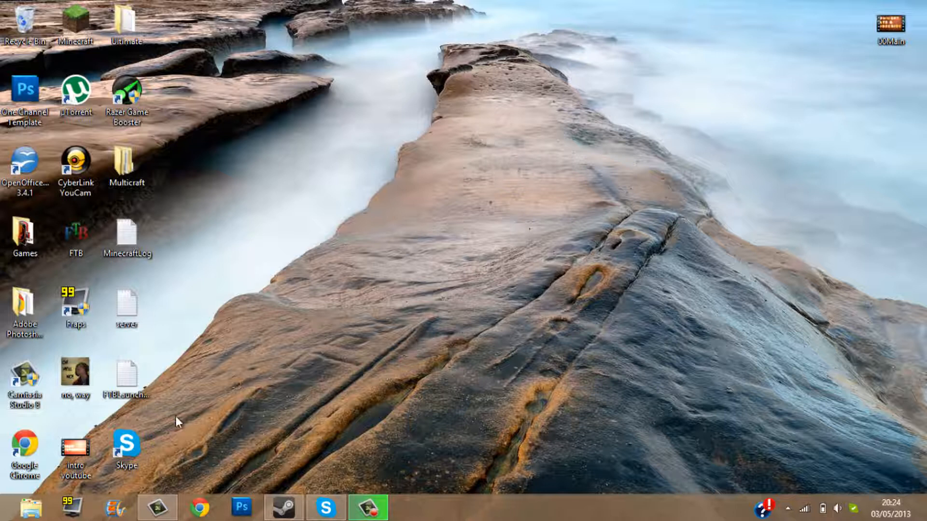
pyautogui.moveTo(9, 517)
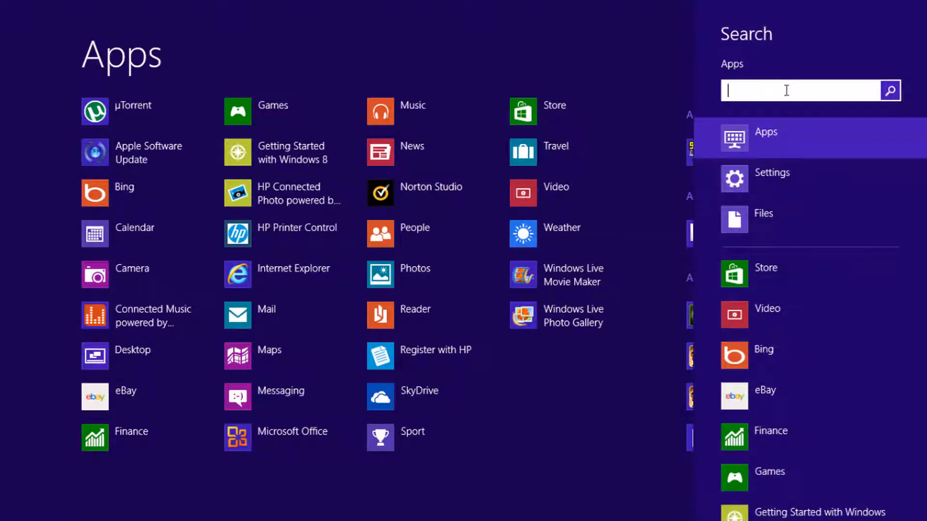
# Search for %appdata% to open the AppData Roaming folder.
pyautogui.write('%appdata%')
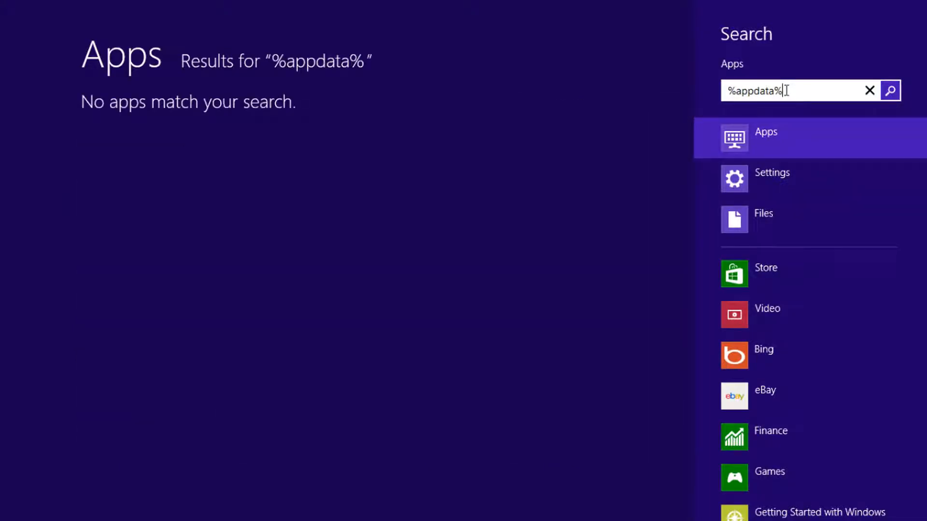
pyautogui.press('enter')
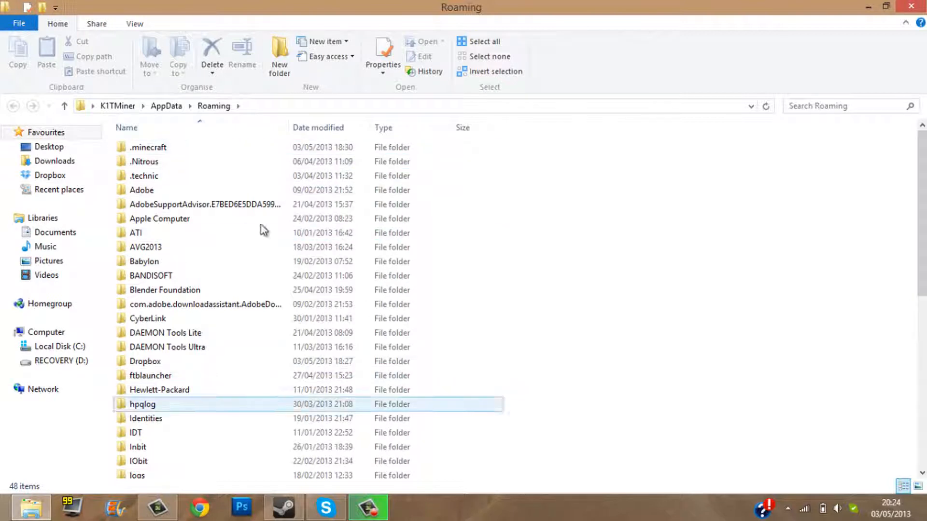
# Open .minecraft, go into its bin folder and select the minecraft jar file.
pyautogui.click(148, 147)
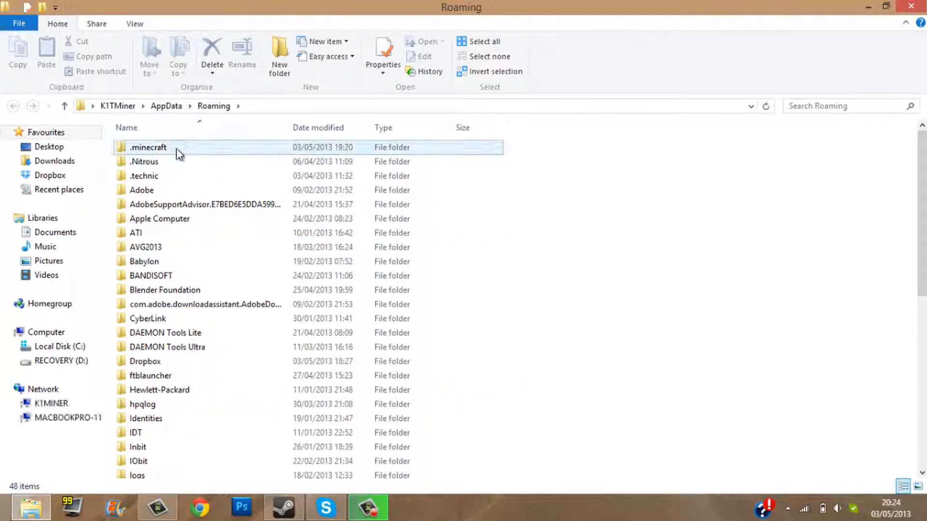
pyautogui.doubleClick(148, 147)
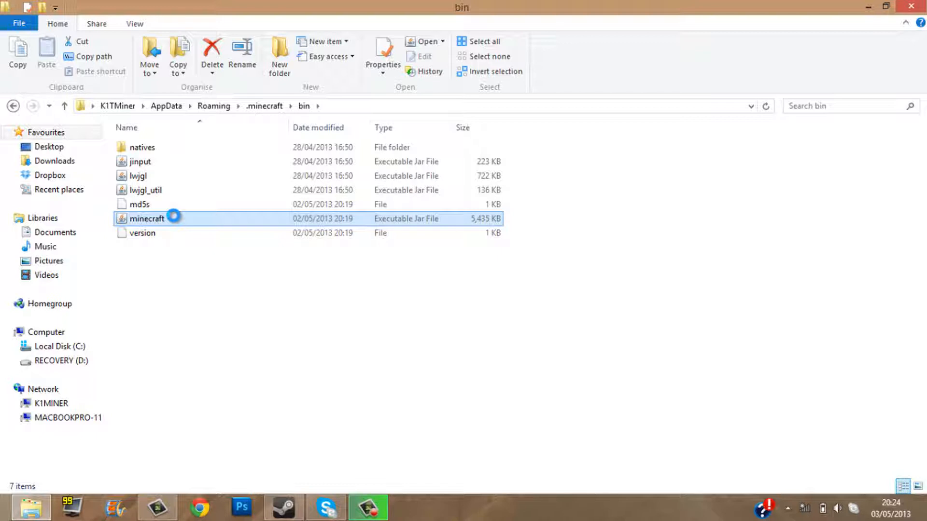
pyautogui.click(147, 218)
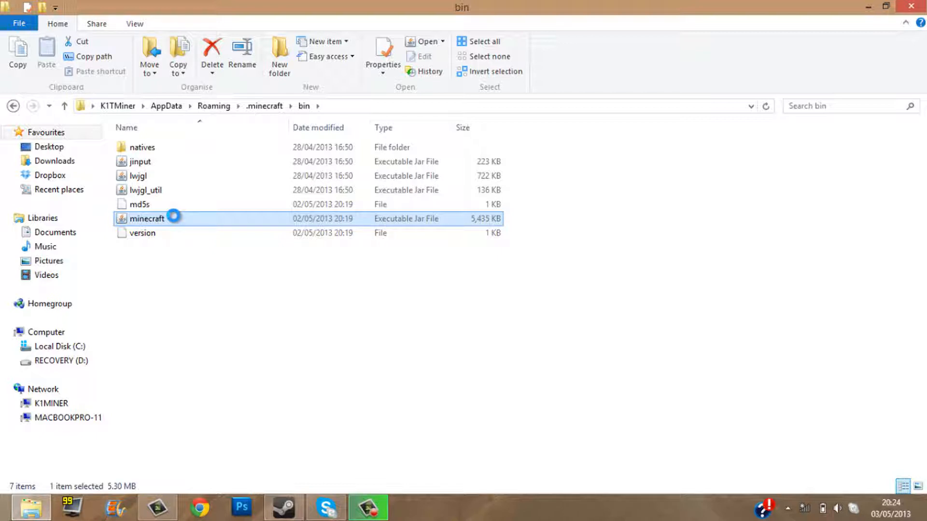
# Open minecraft.jar in WinRAR archiver through Open with.
pyautogui.rightClick(147, 219)
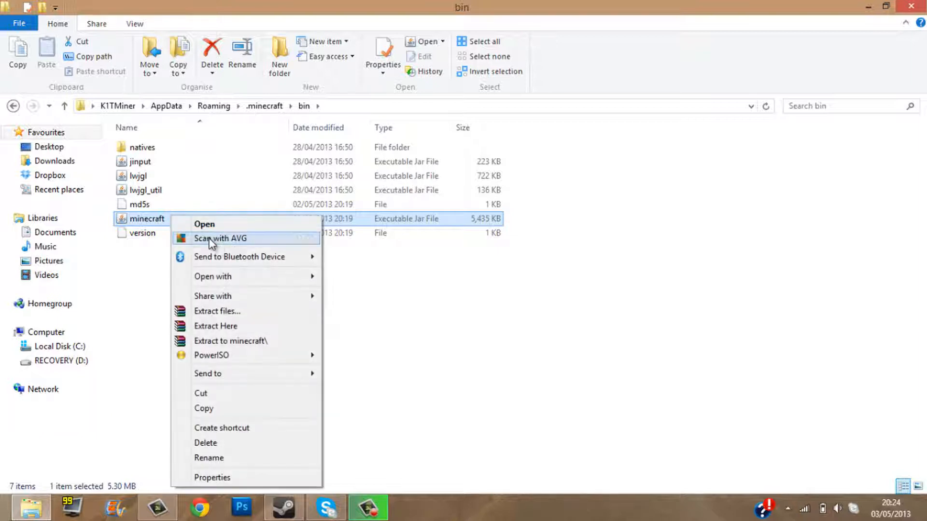
pyautogui.click(213, 277)
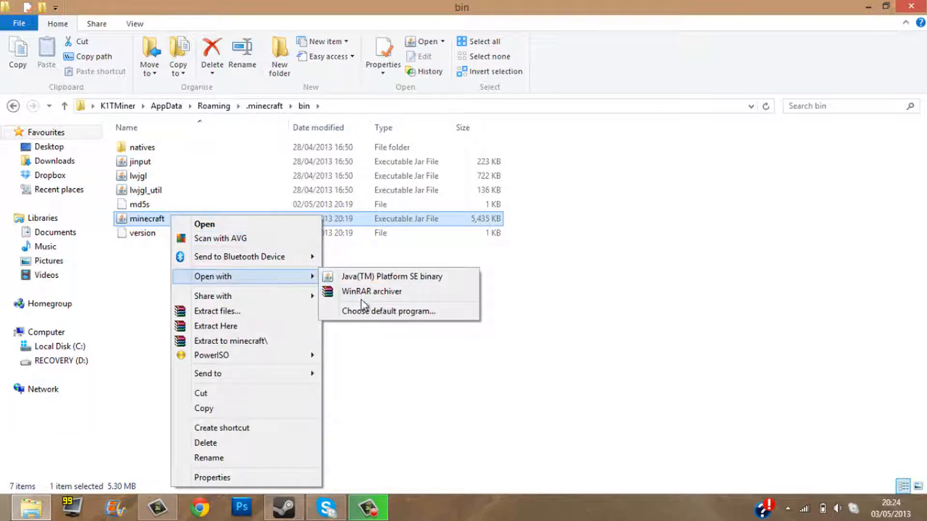
pyautogui.click(392, 276)
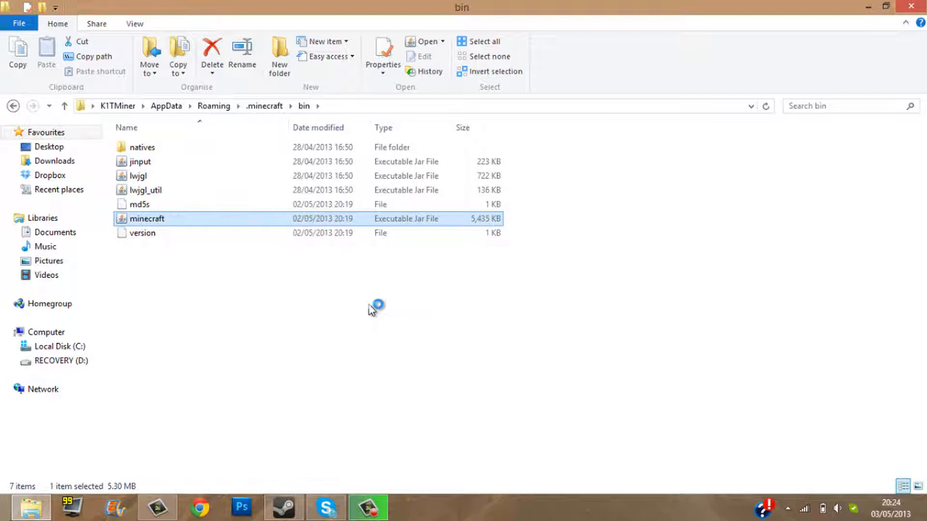
pyautogui.doubleClick(146, 219)
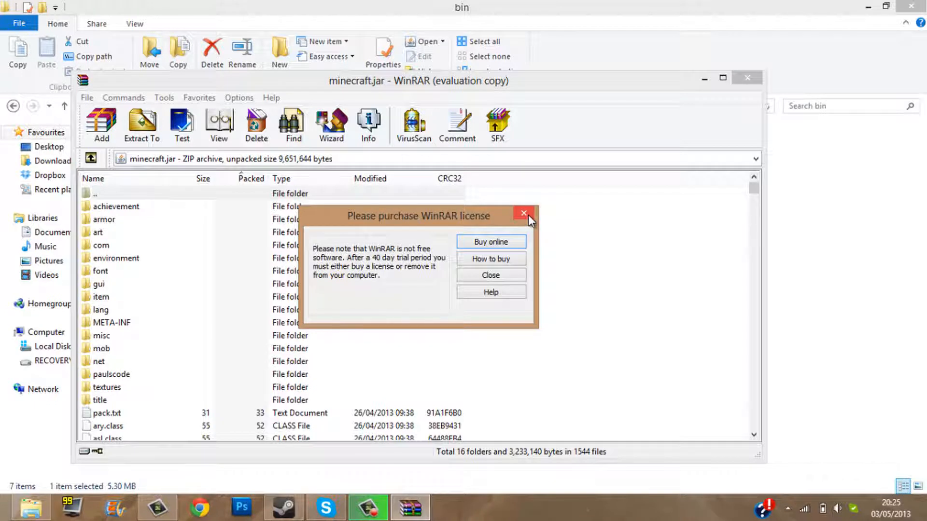
# Delete META-INF from minecraft.jar, then open X-RayMod_v039 from Downloads.
pyautogui.click(522, 213)
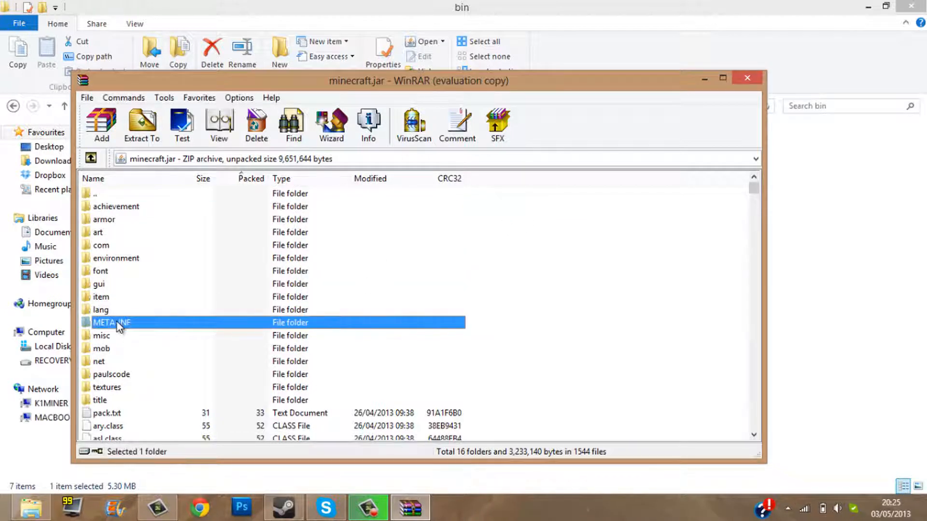
pyautogui.moveTo(463, 328)
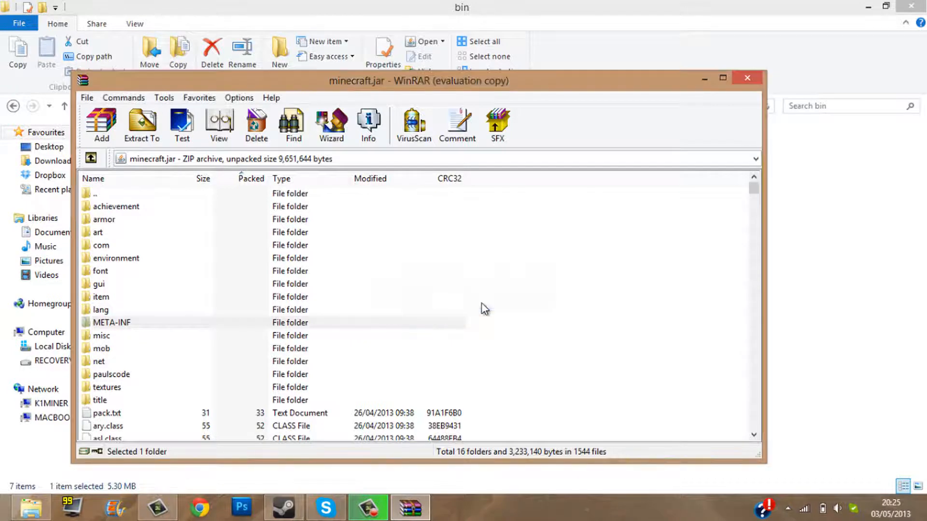
pyautogui.click(256, 125)
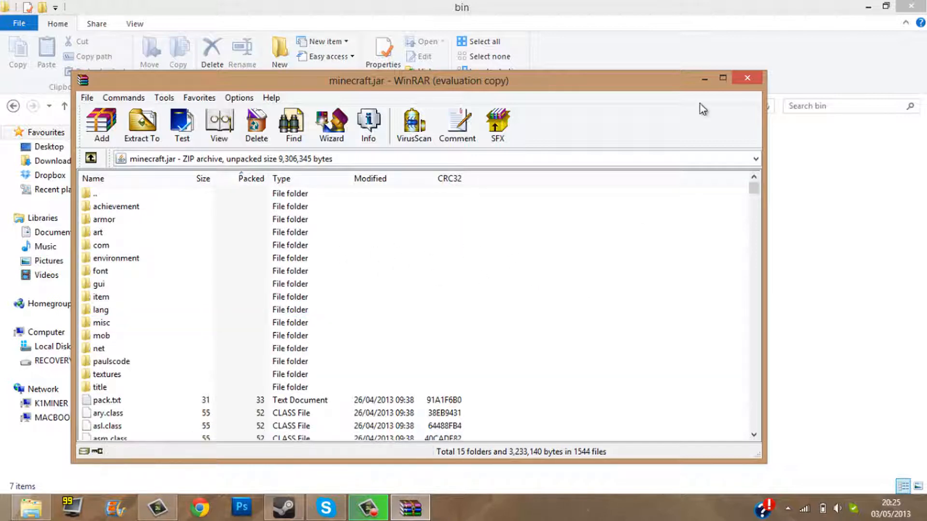
pyautogui.click(746, 77)
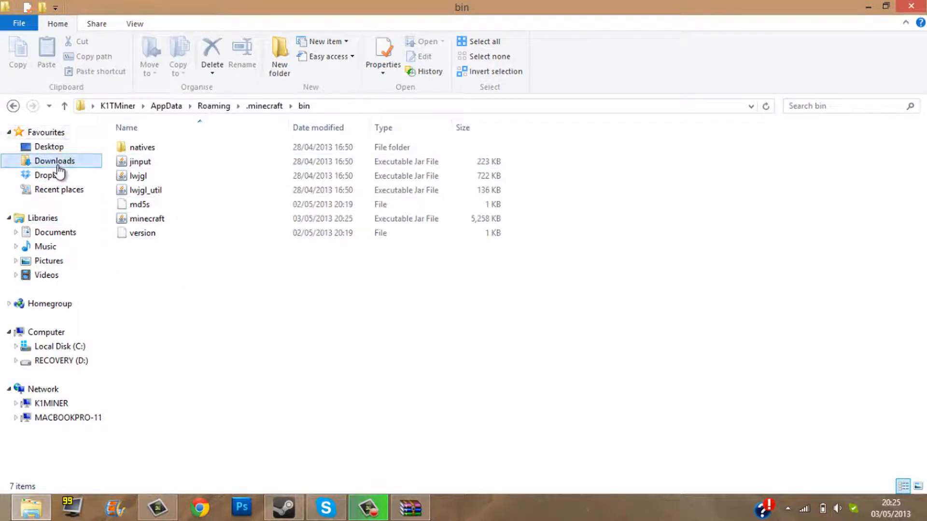
pyautogui.click(54, 160)
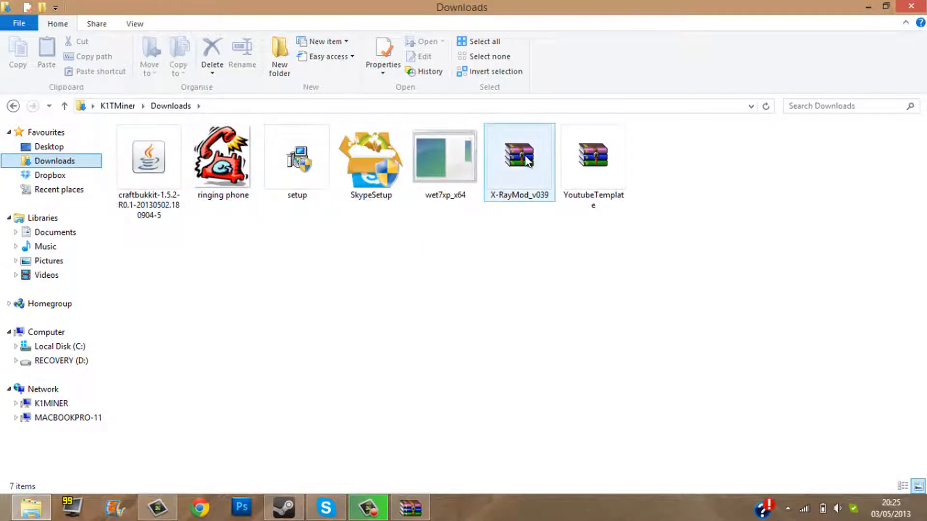
pyautogui.doubleClick(518, 155)
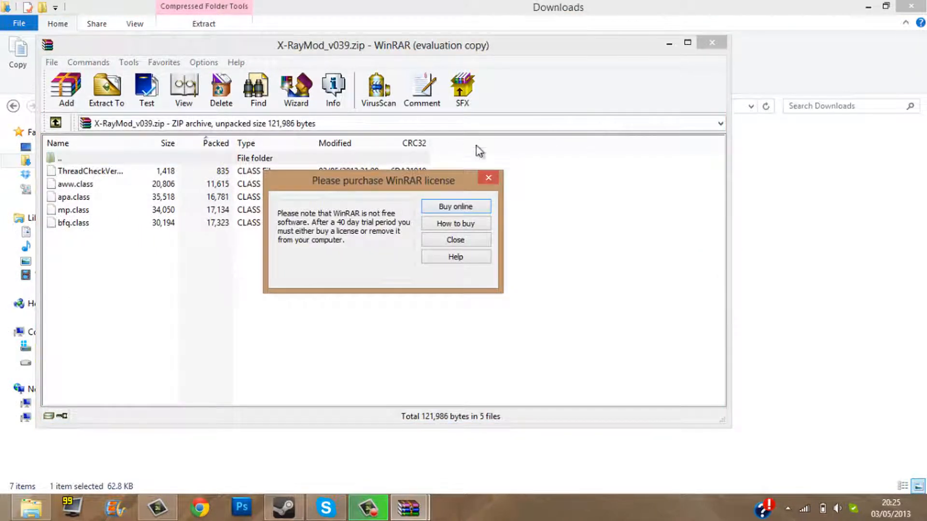
# Drag the X-RayMod_v039 class files into minecraft.jar, then close both WinRAR windows.
pyautogui.click(455, 240)
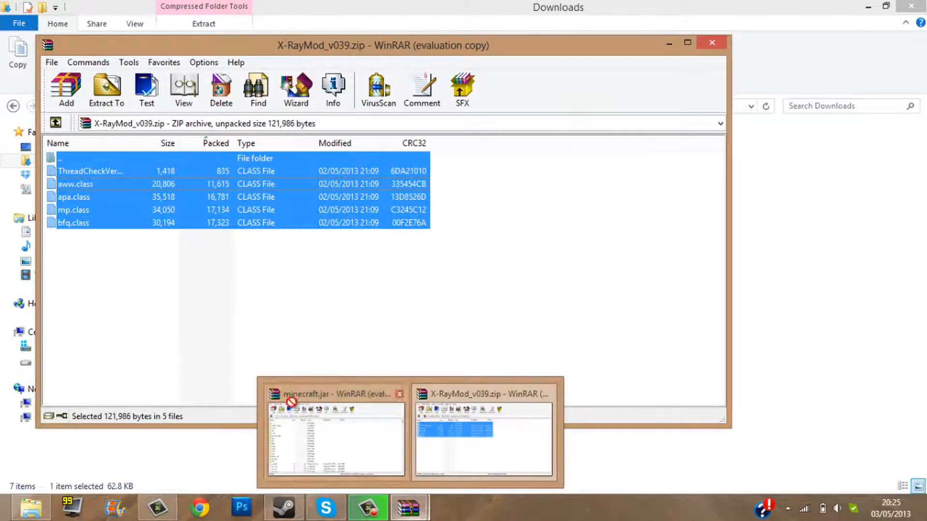
pyautogui.click(335, 393)
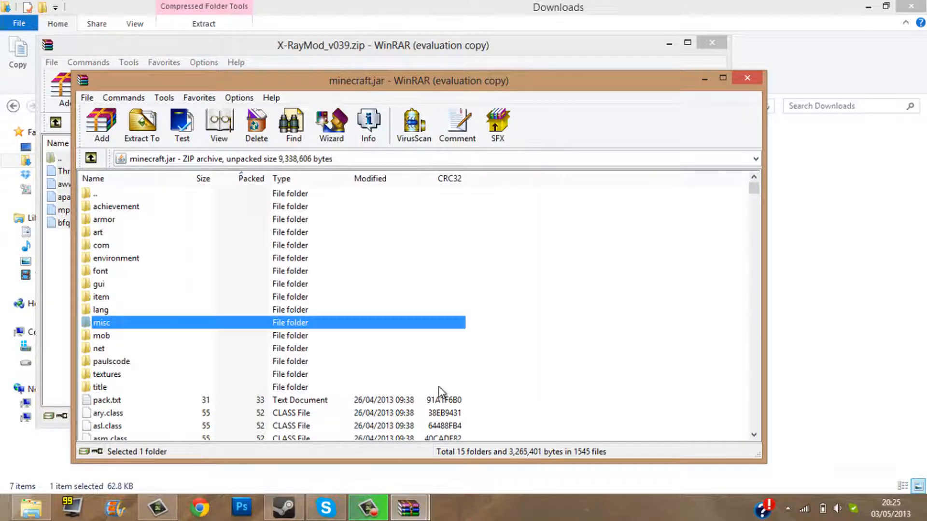
pyautogui.click(748, 77)
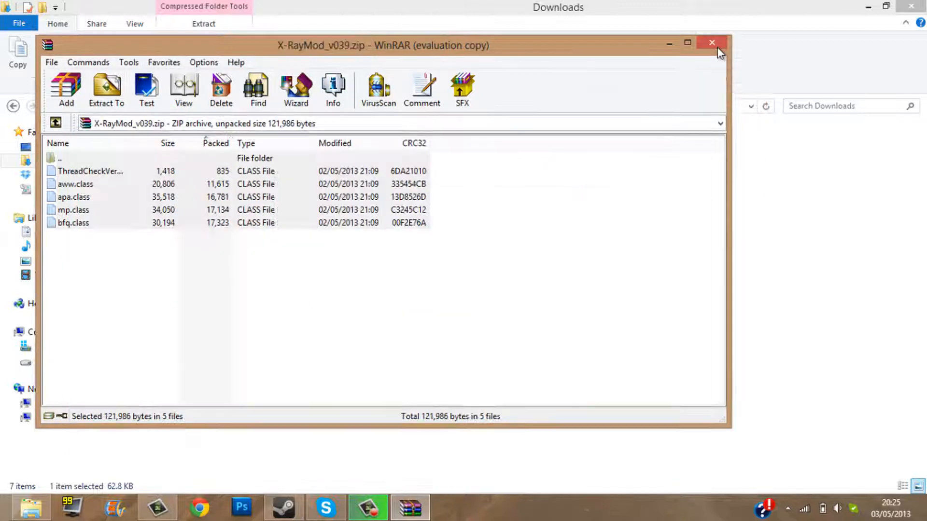
pyautogui.click(712, 42)
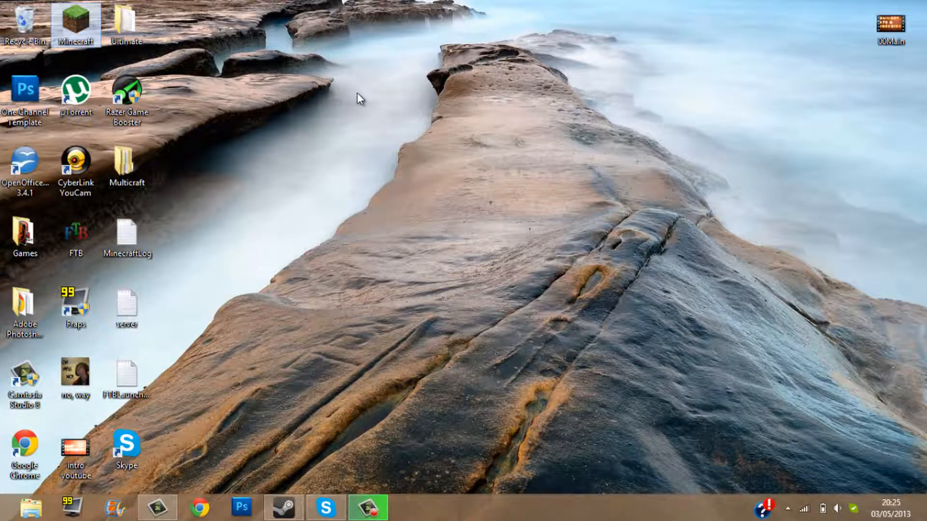
# Launch Minecraft from the desktop icon, log in, and maximize the game window.
pyautogui.doubleClick(76, 21)
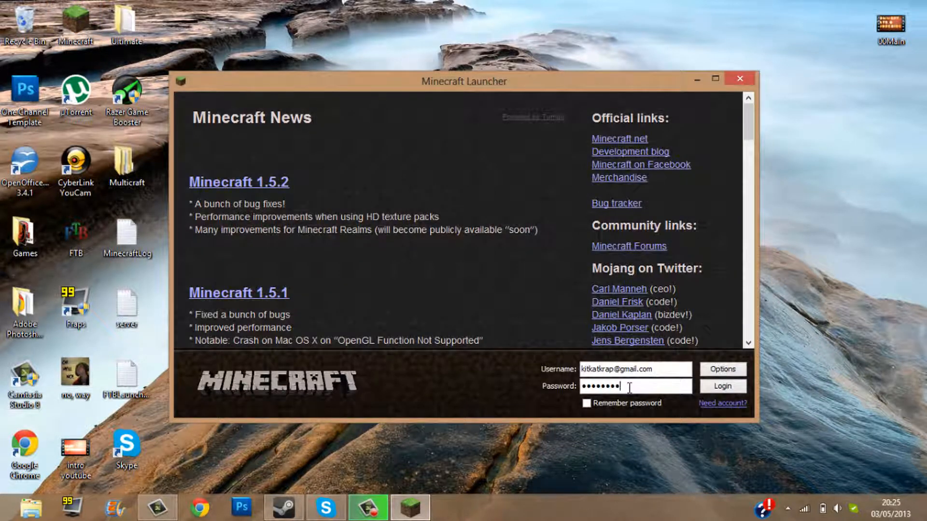
pyautogui.click(721, 386)
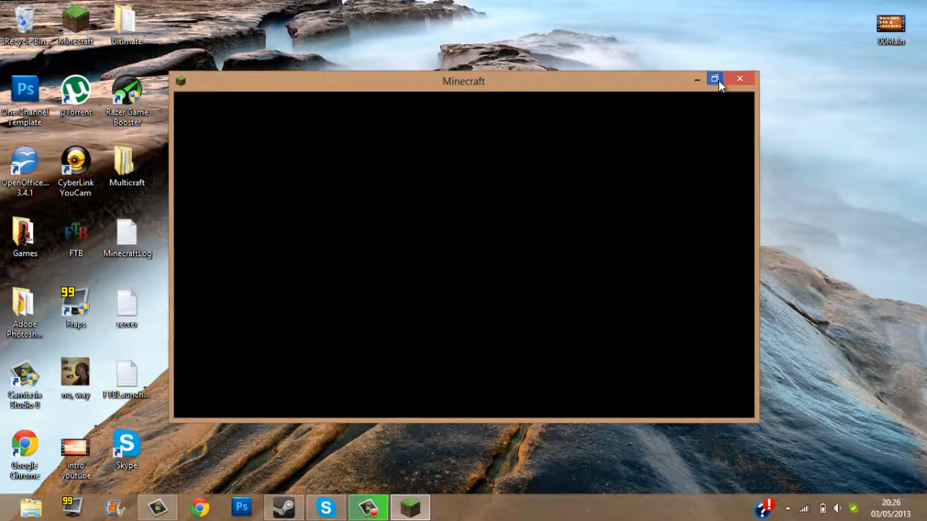
pyautogui.click(714, 78)
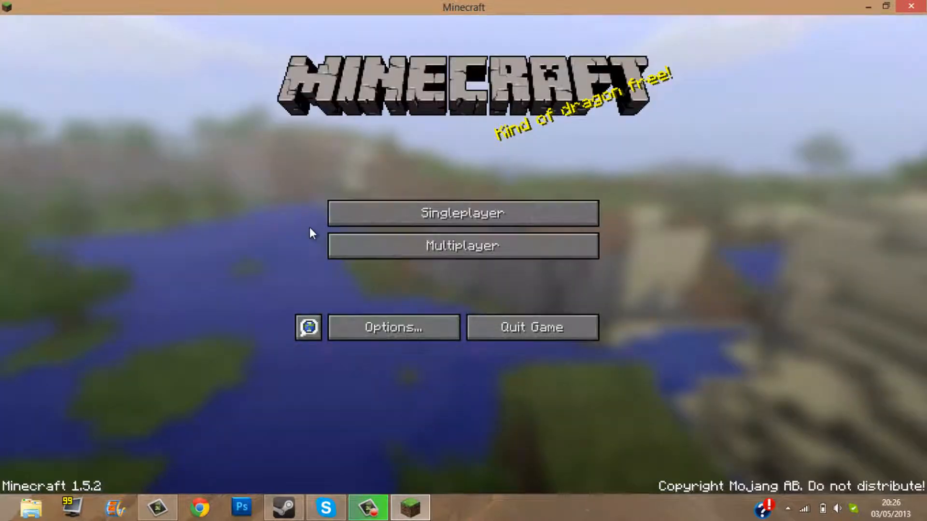
# Choose Singleplayer and start playing a world.
pyautogui.click(461, 213)
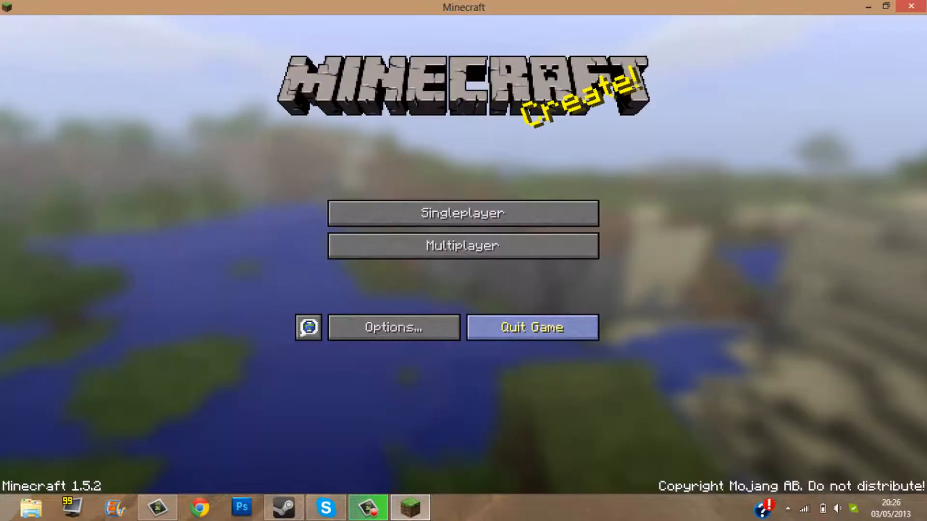
pyautogui.click(463, 213)
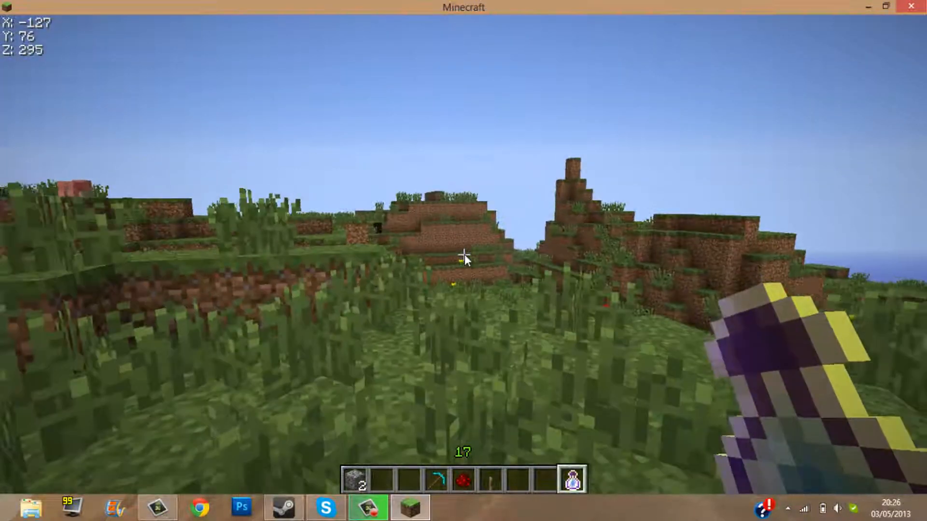
# Open and close the creative inventory, then toggle the coordinates overlay with F3.
pyautogui.press('e')
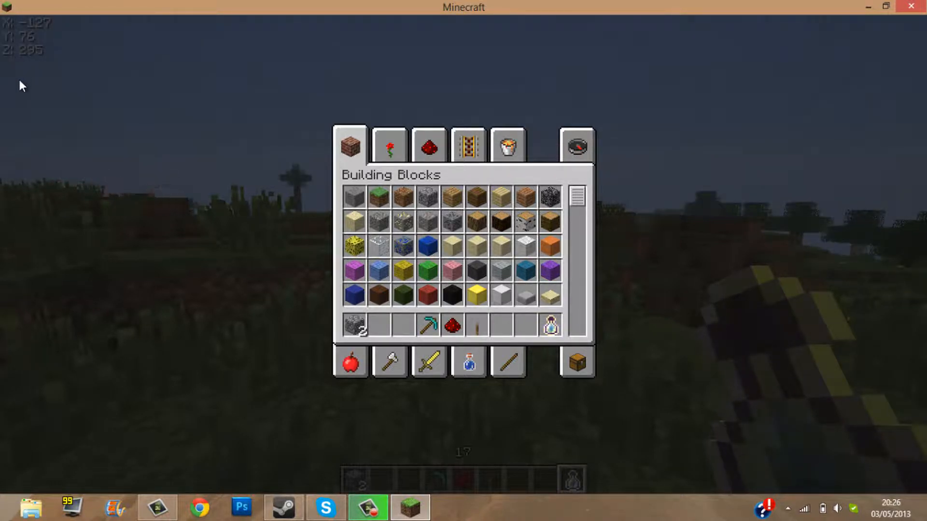
pyautogui.press('Escape')
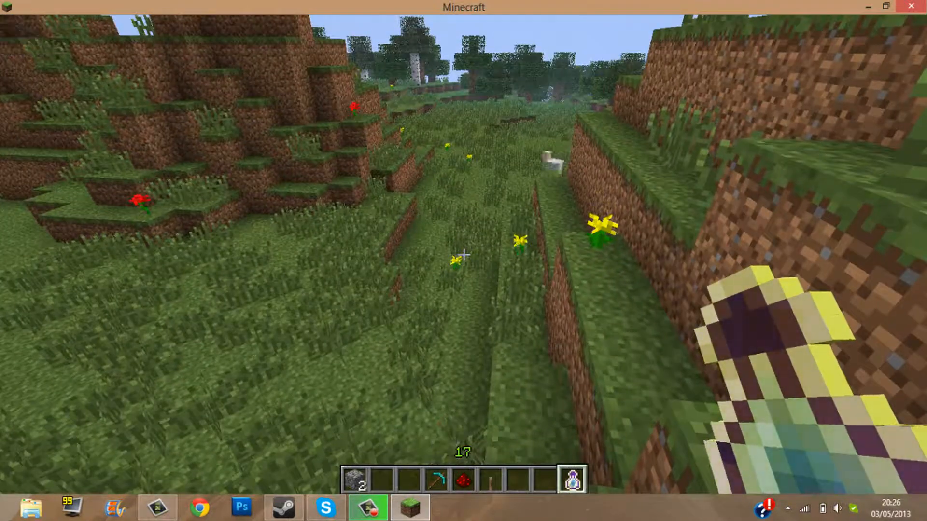
pyautogui.press('F3')
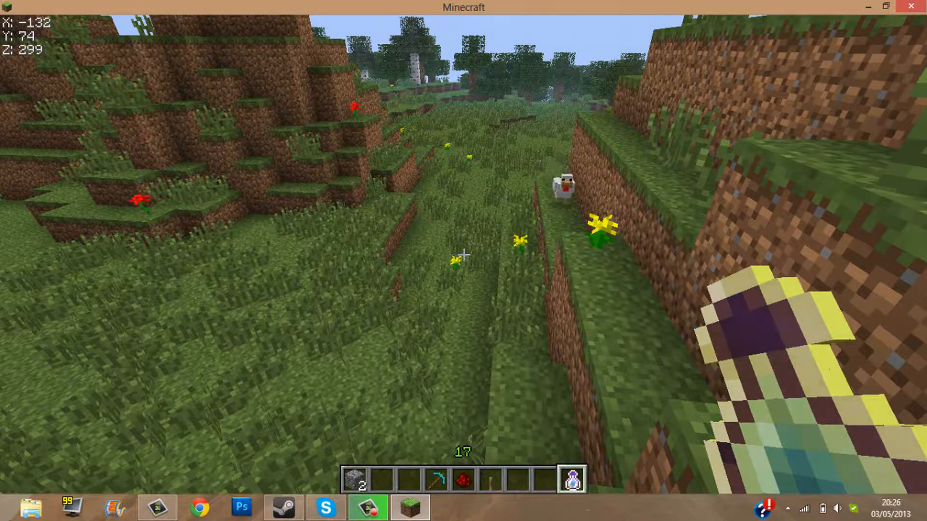